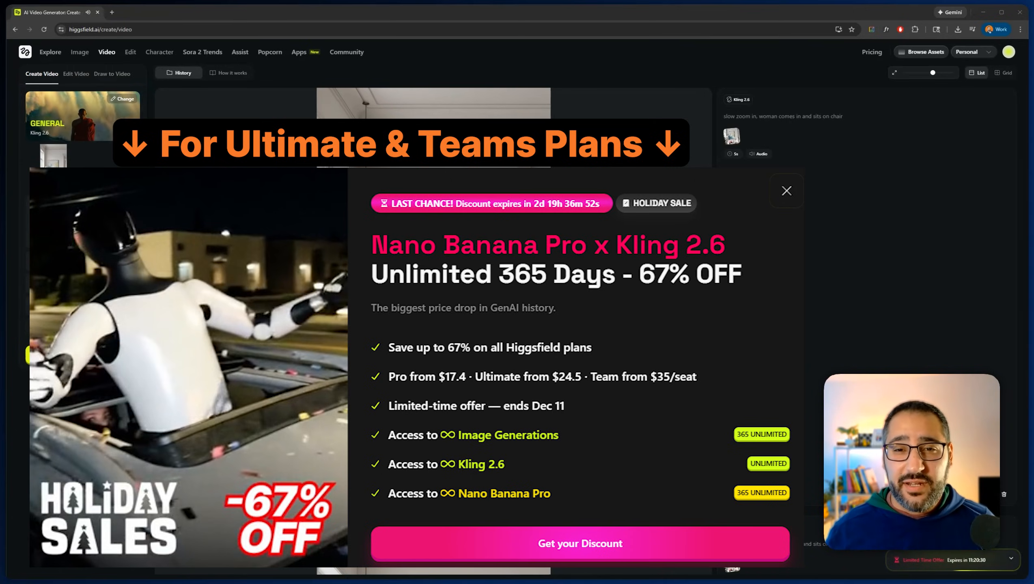
Dismiss the Holiday Sales popup to reveal the video creation page.
{"action": "left_click", "coordinate": [786, 190]}
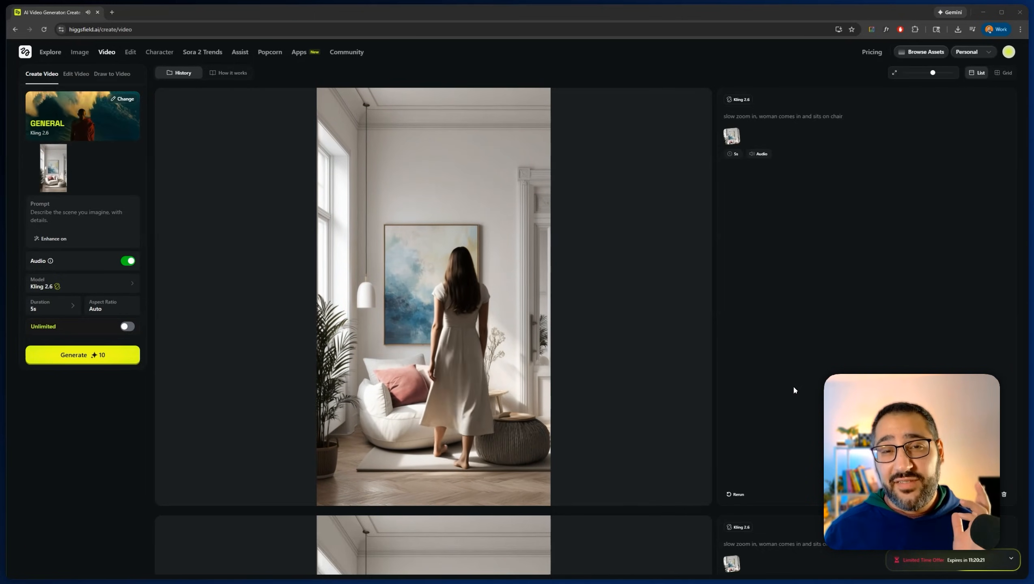
{"action": "left_click", "coordinate": [433, 294]}
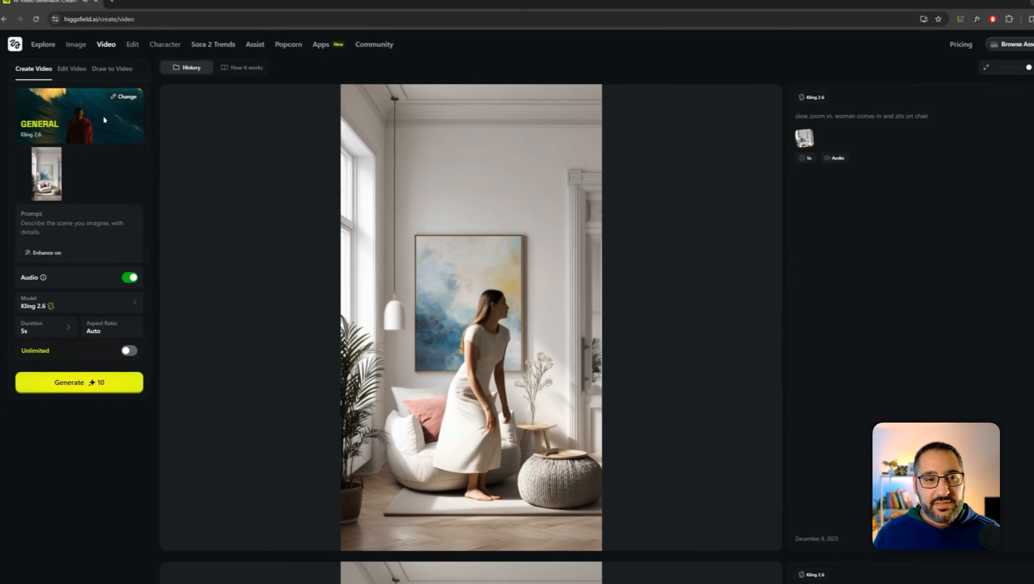
{"action": "left_click", "coordinate": [126, 97]}
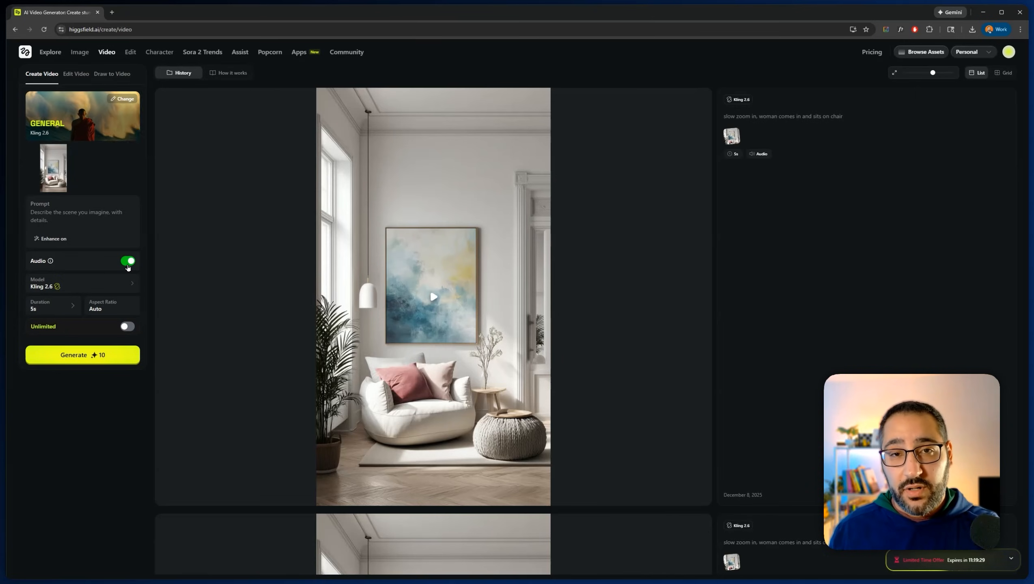
{"action": "left_click", "coordinate": [53, 305]}
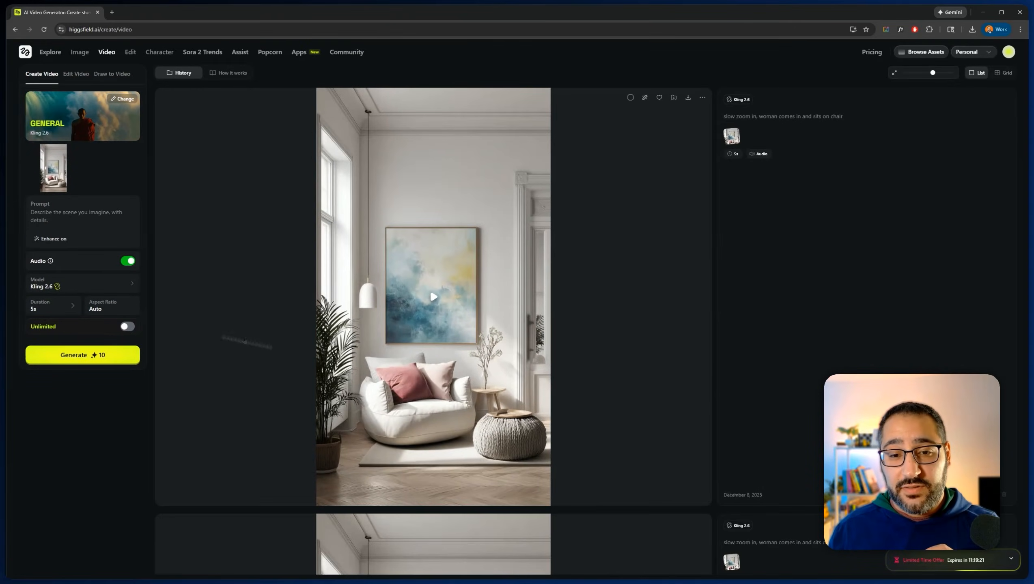
{"action": "left_click", "coordinate": [433, 297]}
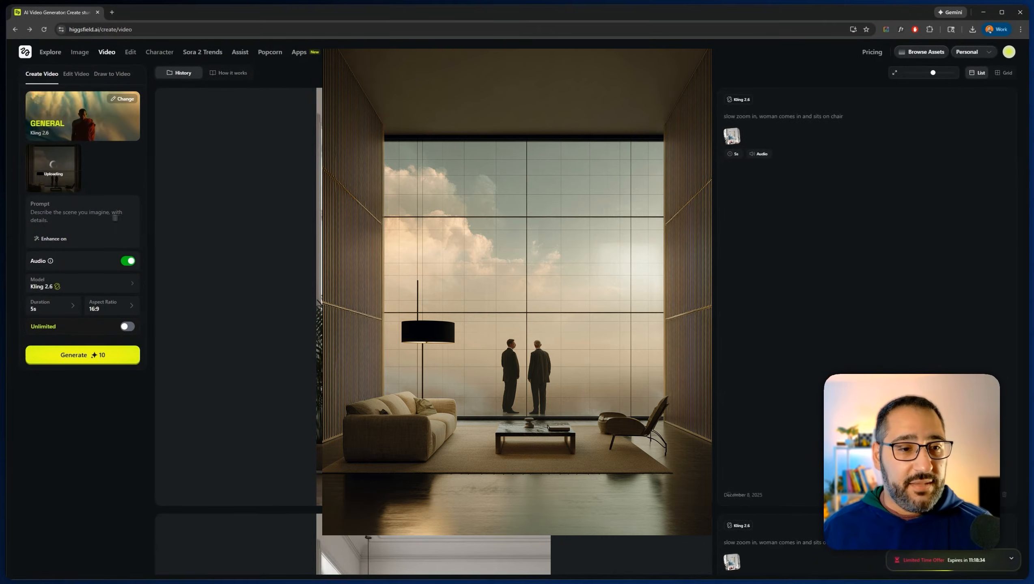
Prompt a day-night timelapse with talking fading to black, leave Unlimited off, and generate.
{"action": "type", "text": "day night timelapse, men are"}
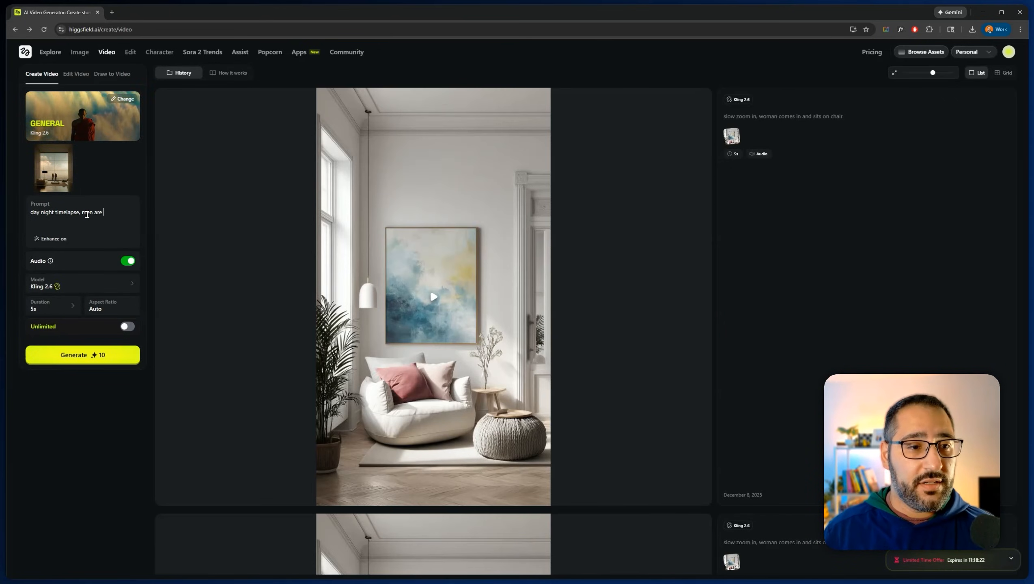
{"action": "type", "text": "talking, fade to black"}
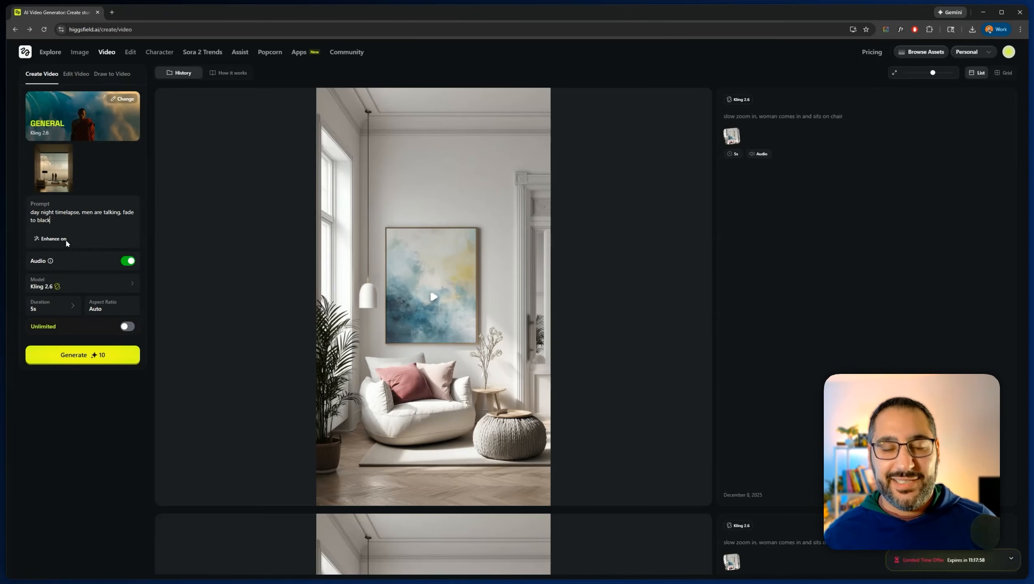
{"action": "mouse_move", "coordinate": [116, 268]}
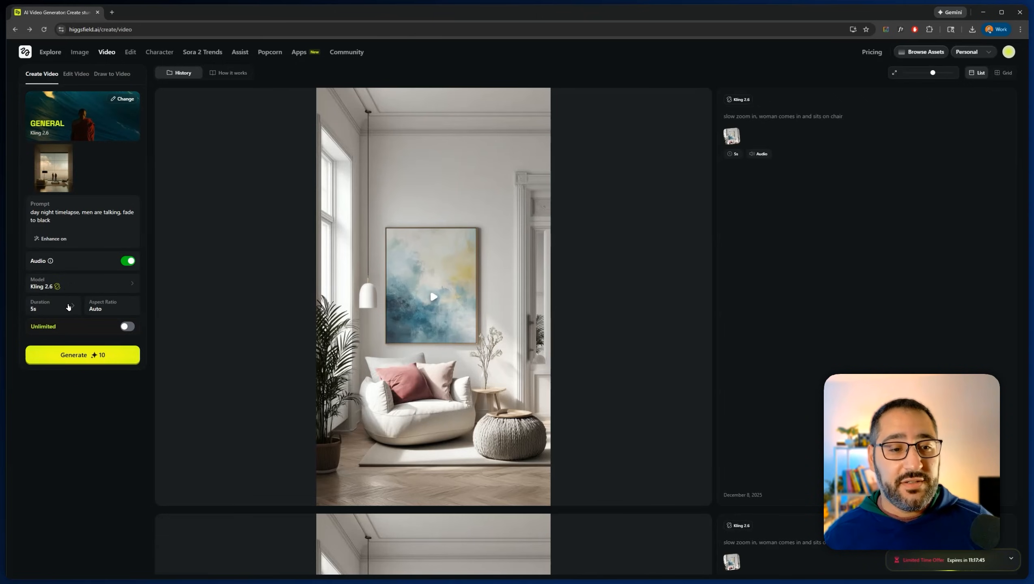
{"action": "mouse_move", "coordinate": [126, 326]}
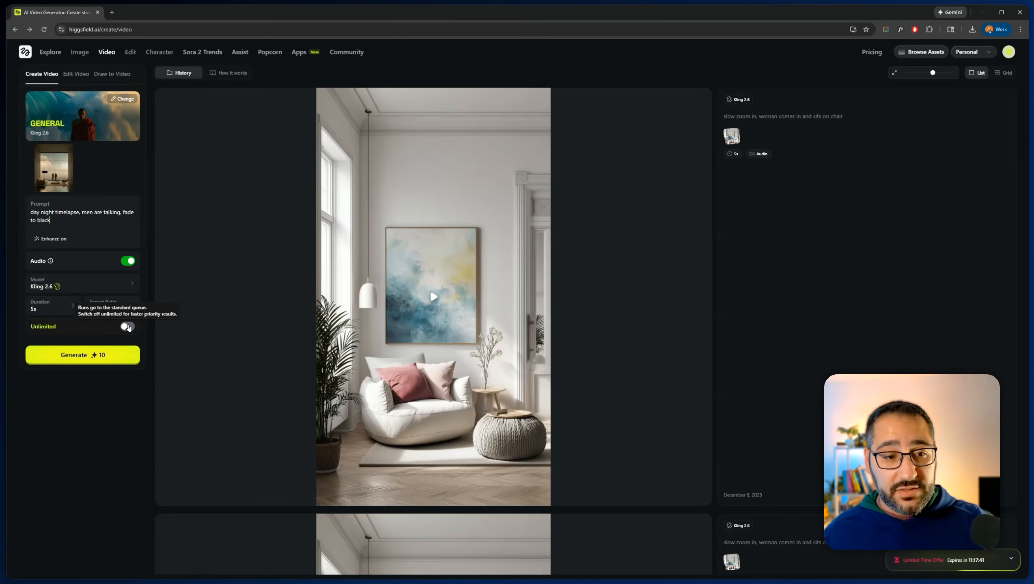
{"action": "left_click", "coordinate": [128, 326]}
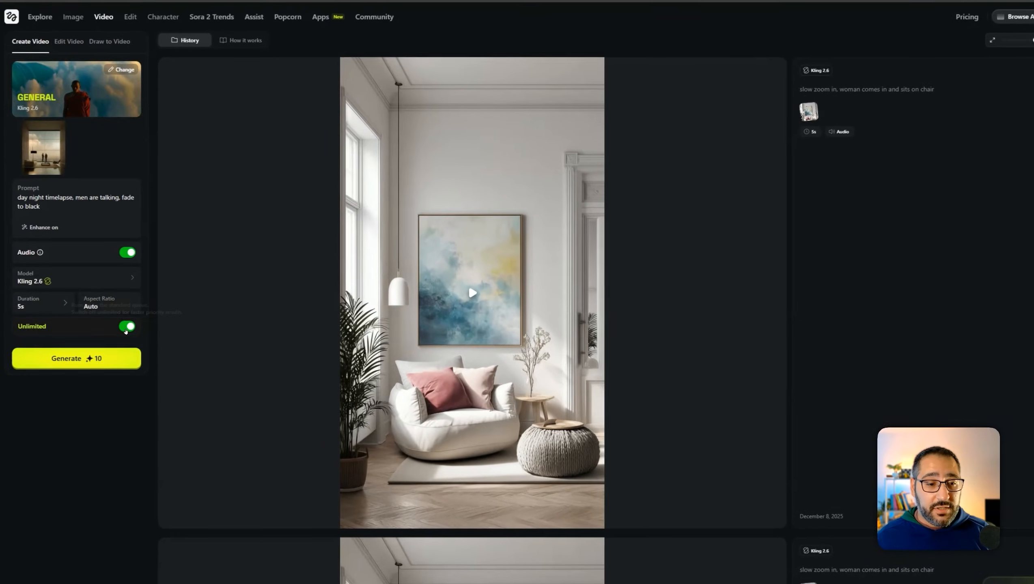
{"action": "left_click", "coordinate": [126, 327]}
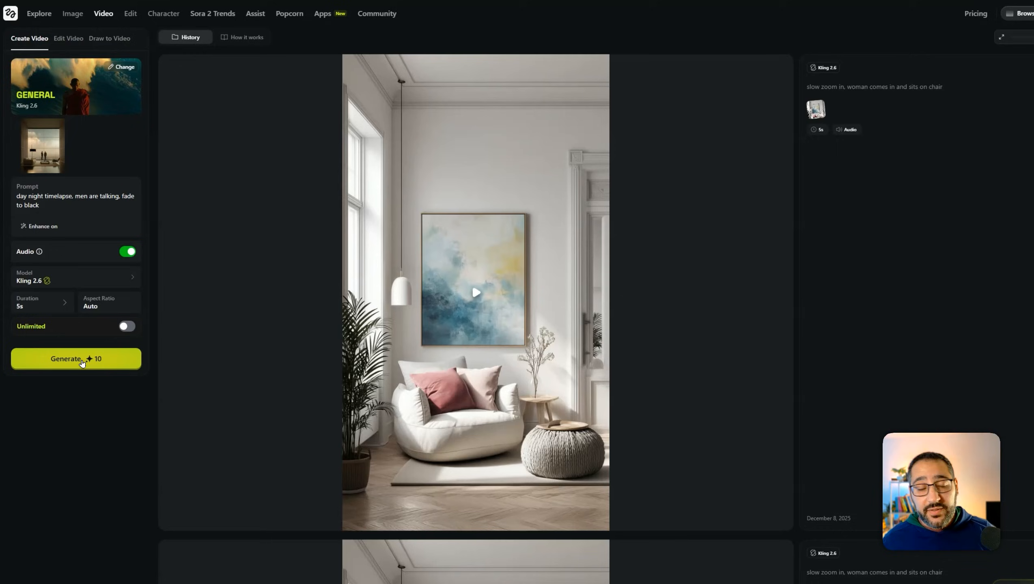
{"action": "left_click", "coordinate": [75, 359]}
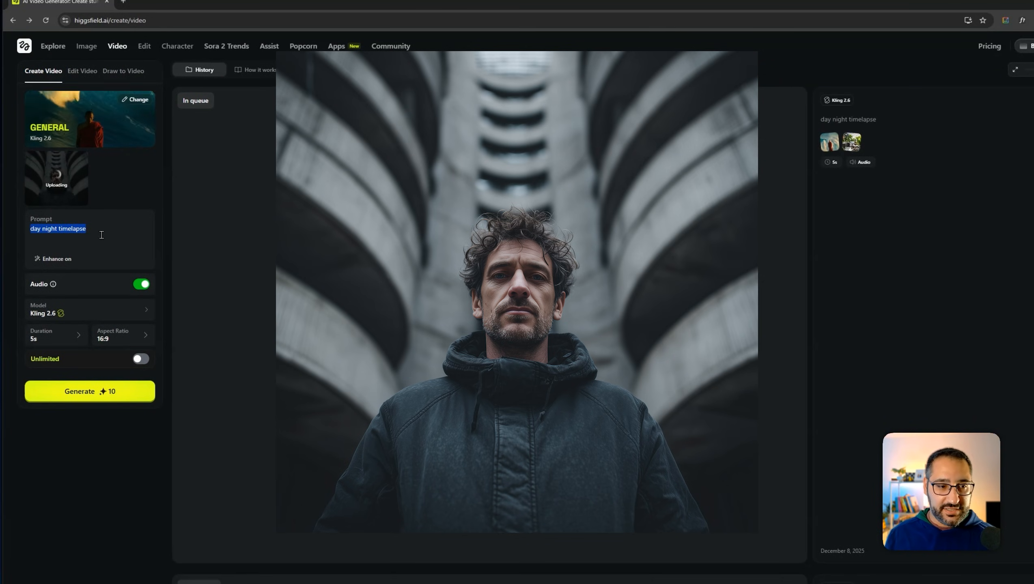
Choose the Aerial Pullback preset and replace the prompt with the man's line asking if you like his design.
{"action": "left_click", "coordinate": [134, 100]}
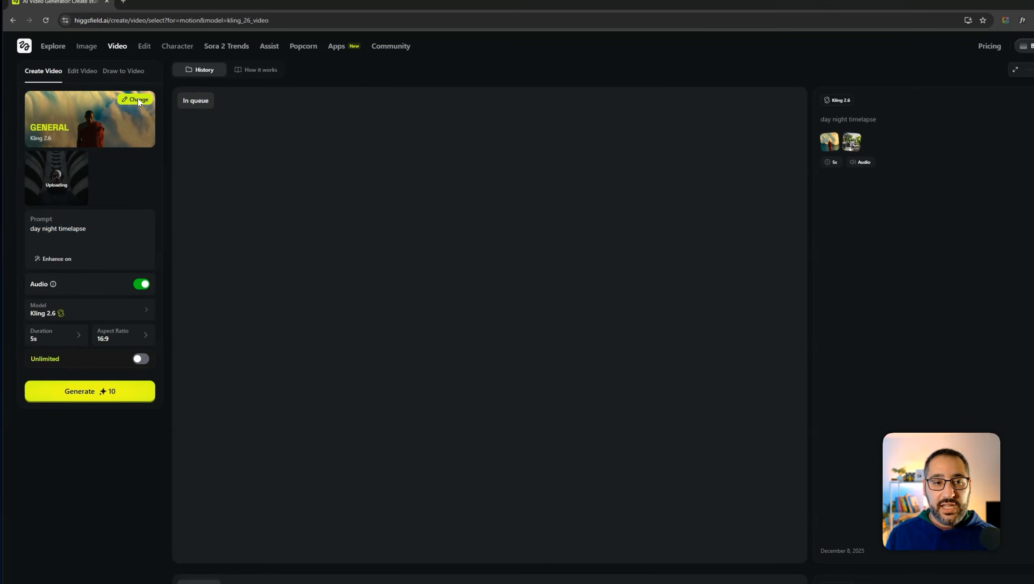
{"action": "left_click", "coordinate": [138, 100]}
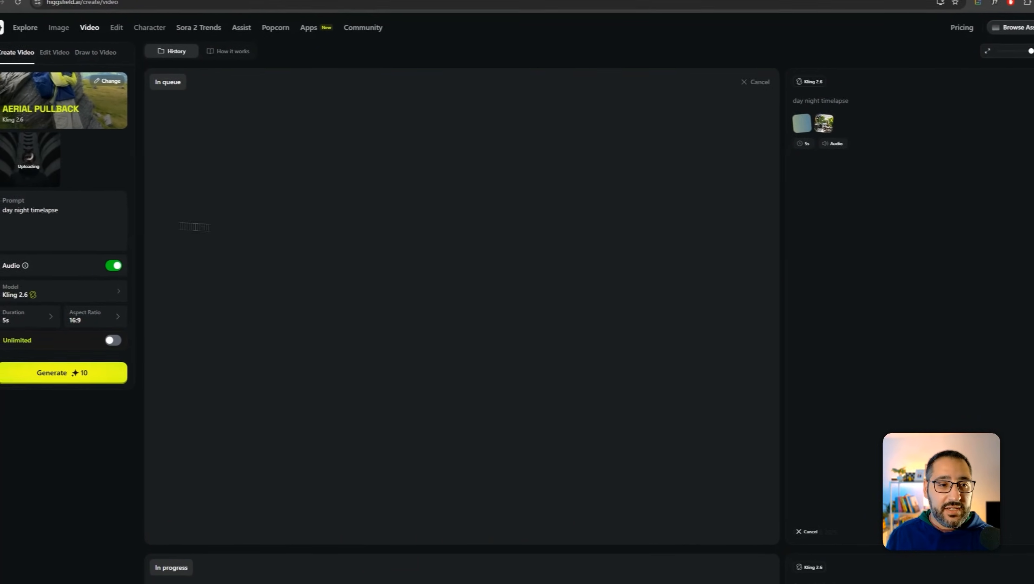
{"action": "double_click", "coordinate": [59, 211]}
{"action": "type", "text": "man says \"I designed this, do you like it?\""}
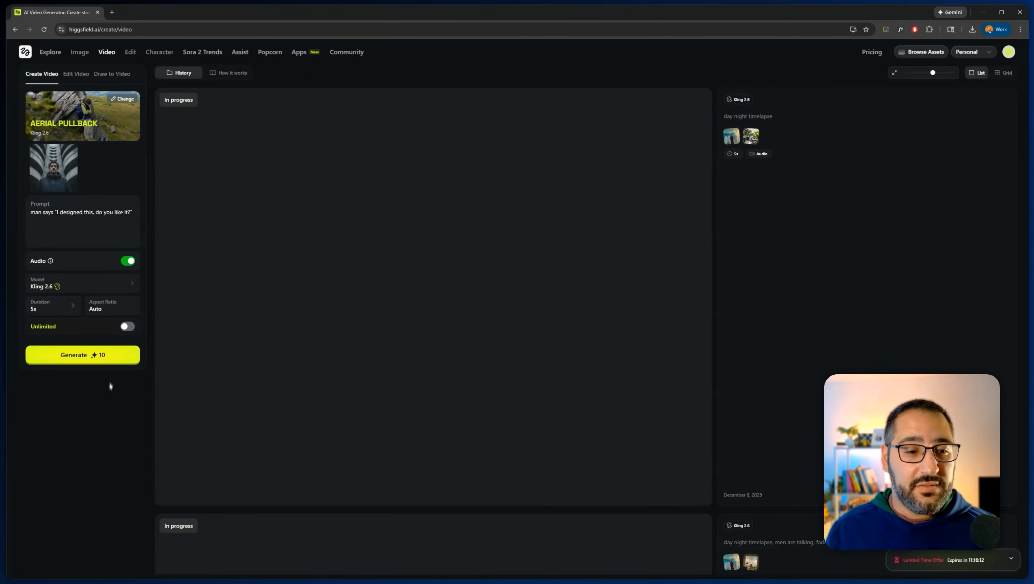
{"action": "left_click", "coordinate": [82, 355]}
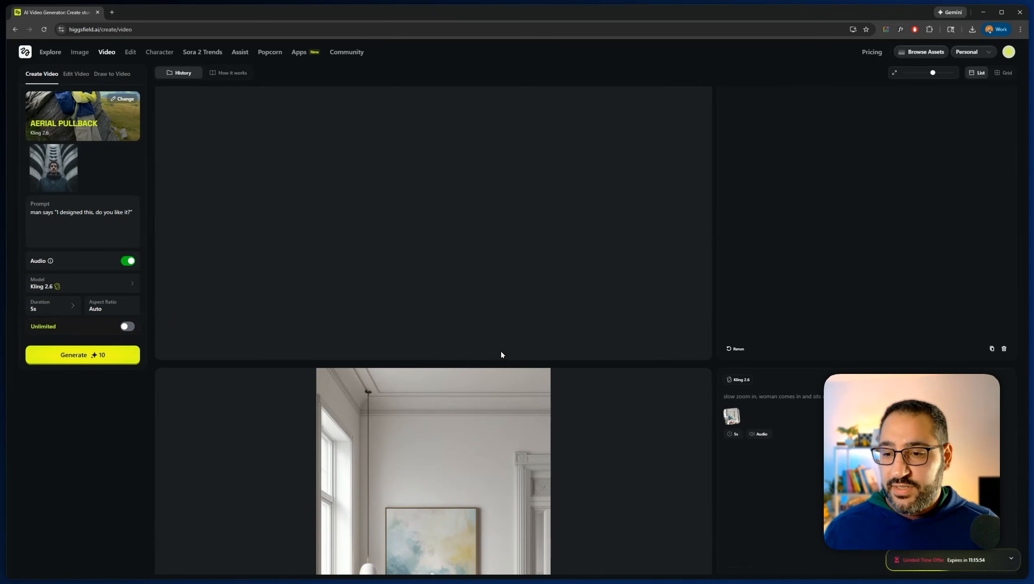
{"action": "scroll", "scroll_direction": "down", "scroll_amount": 3}
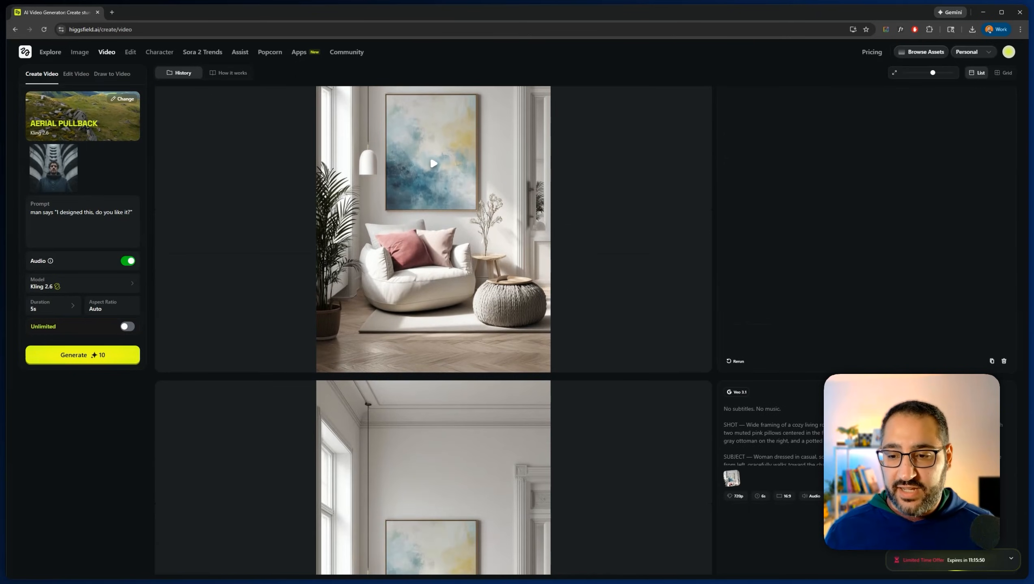
{"action": "scroll", "scroll_direction": "down", "scroll_amount": 3}
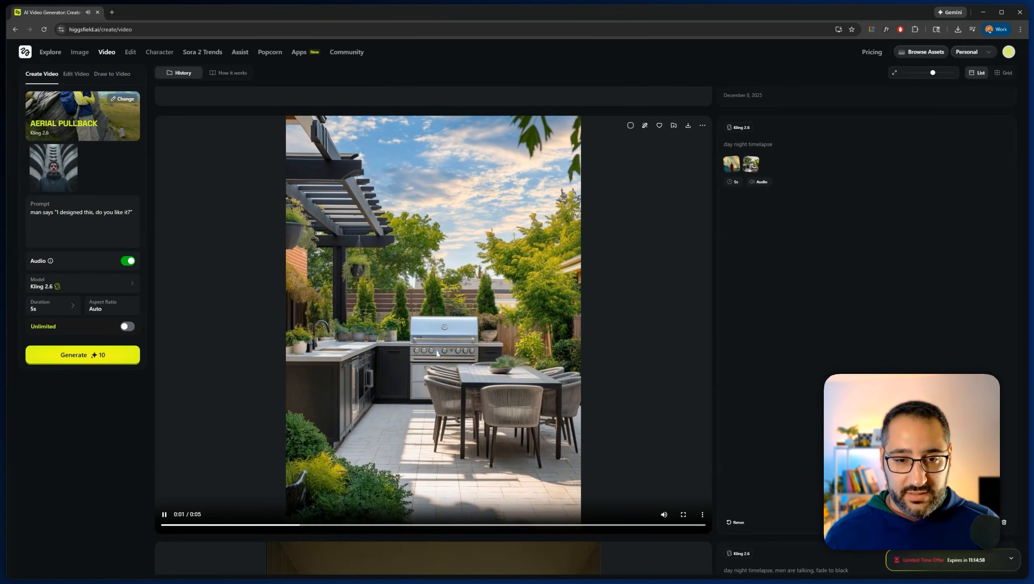
{"action": "scroll", "scroll_direction": "down", "scroll_amount": 3}
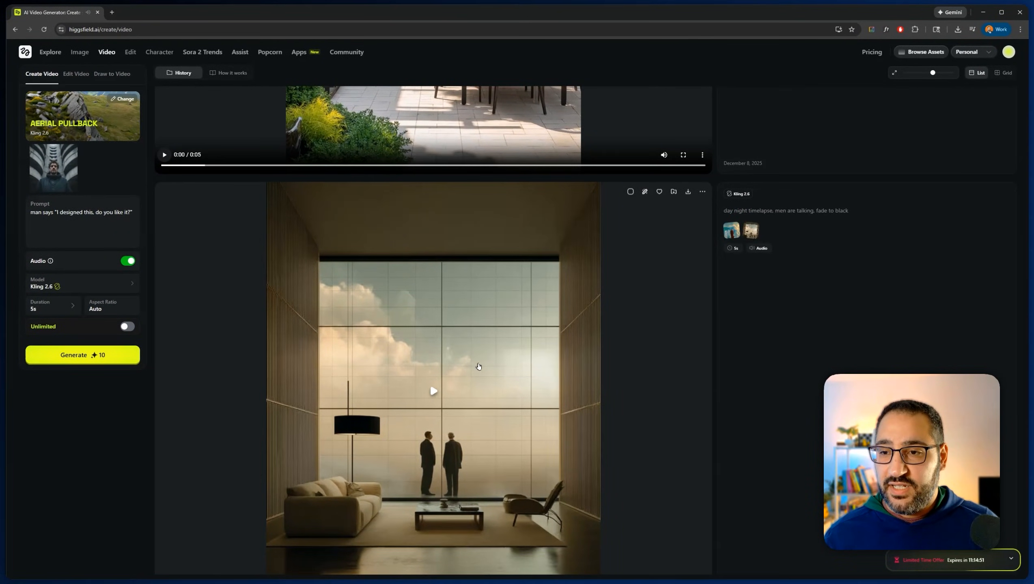
{"action": "scroll", "scroll_direction": "down", "scroll_amount": 3}
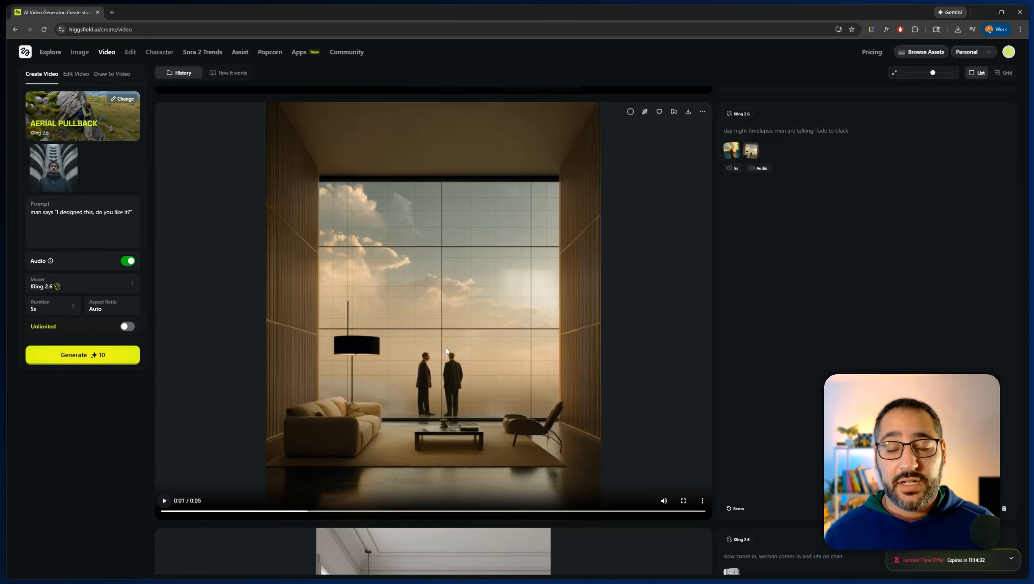
{"action": "mouse_move", "coordinate": [446, 348]}
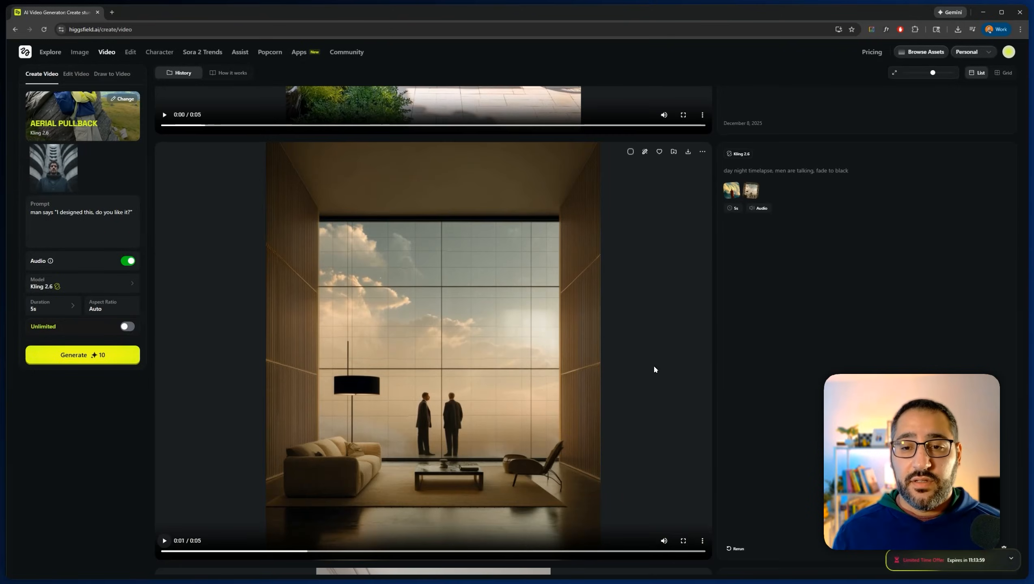
{"action": "scroll", "scroll_direction": "down", "scroll_amount": 3}
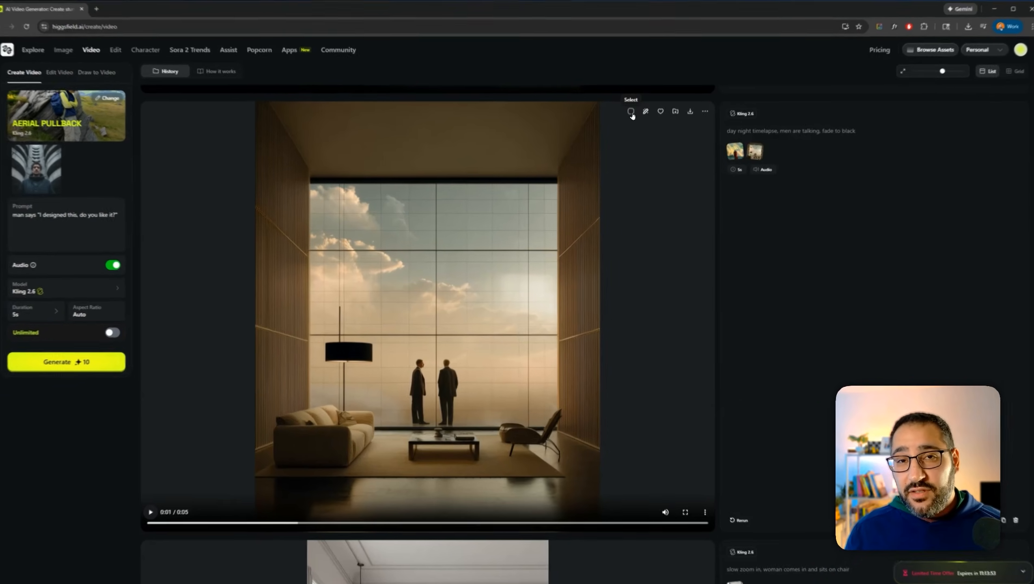
{"action": "left_click", "coordinate": [632, 111]}
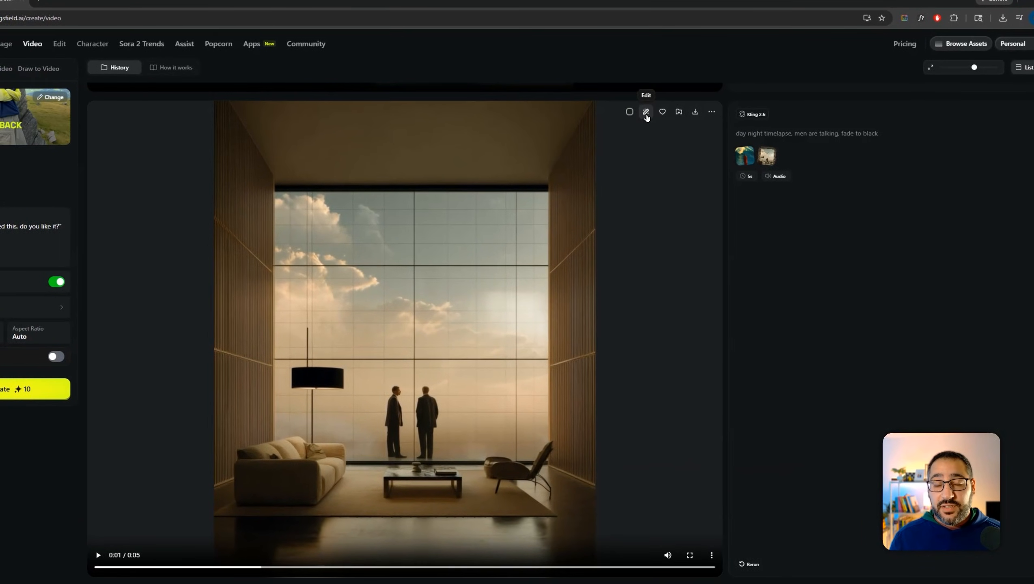
Send the two-men clip to video editing with Kling O1 Video Edit and show its more actions.
{"action": "left_click", "coordinate": [645, 111]}
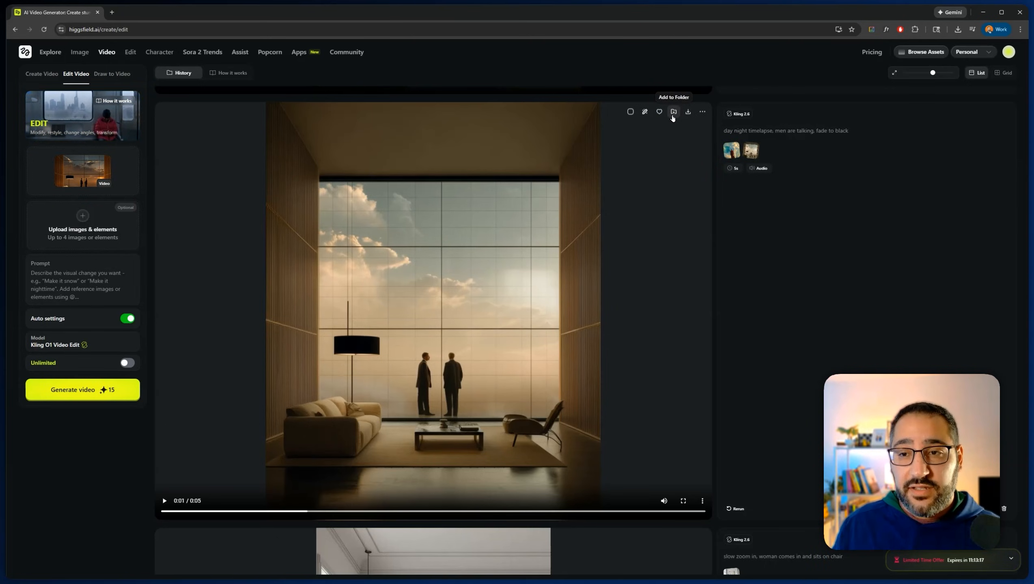
{"action": "left_click", "coordinate": [701, 111]}
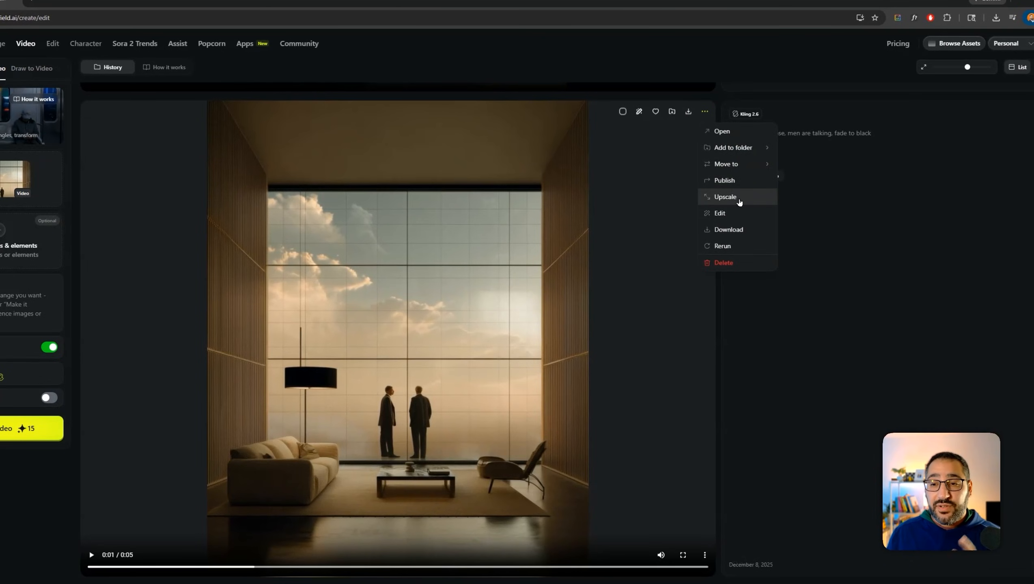
Choose Upscale so the clip loads in the Topaz Video upscaler at 4K.
{"action": "left_click", "coordinate": [725, 196]}
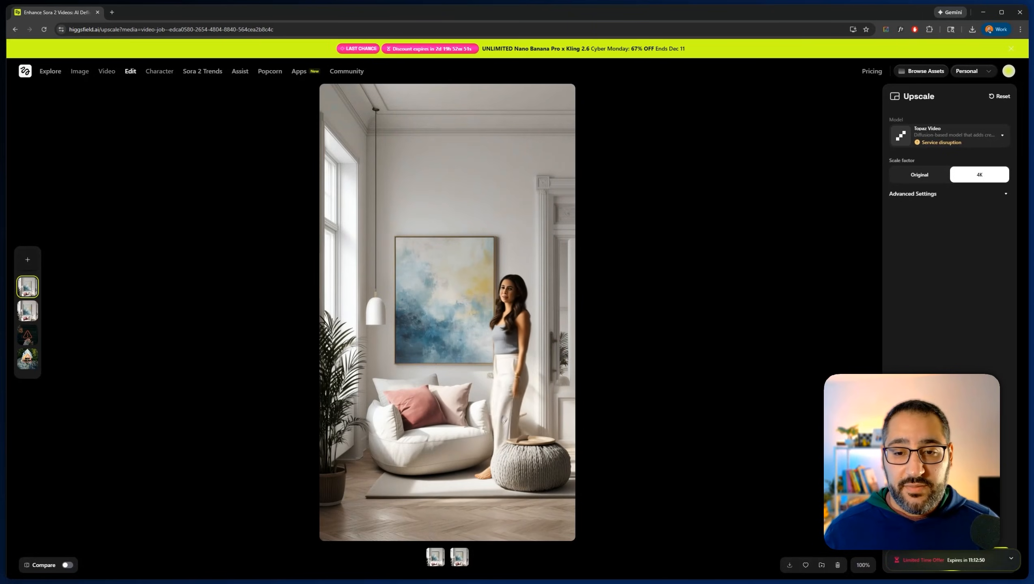
View the second version of the living-room clip zoomed in to check the upscaled detail.
{"action": "left_click", "coordinate": [978, 175]}
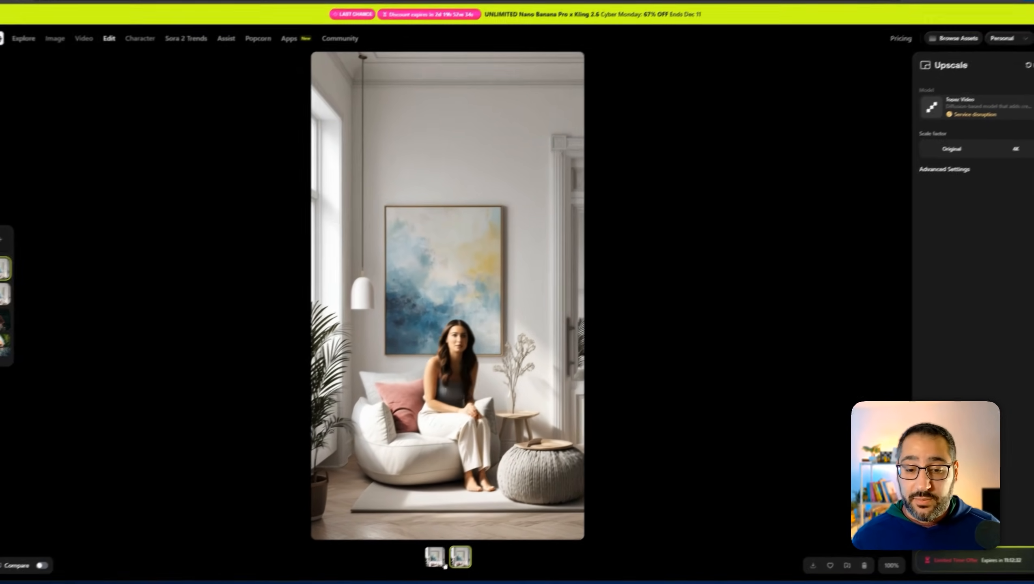
{"action": "left_click", "coordinate": [950, 174]}
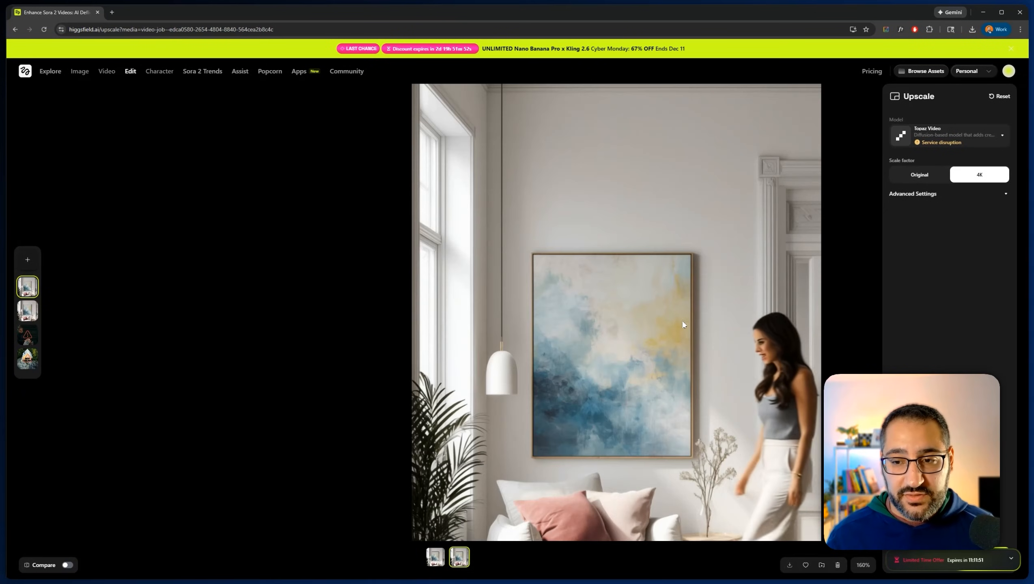
{"action": "left_click", "coordinate": [79, 72]}
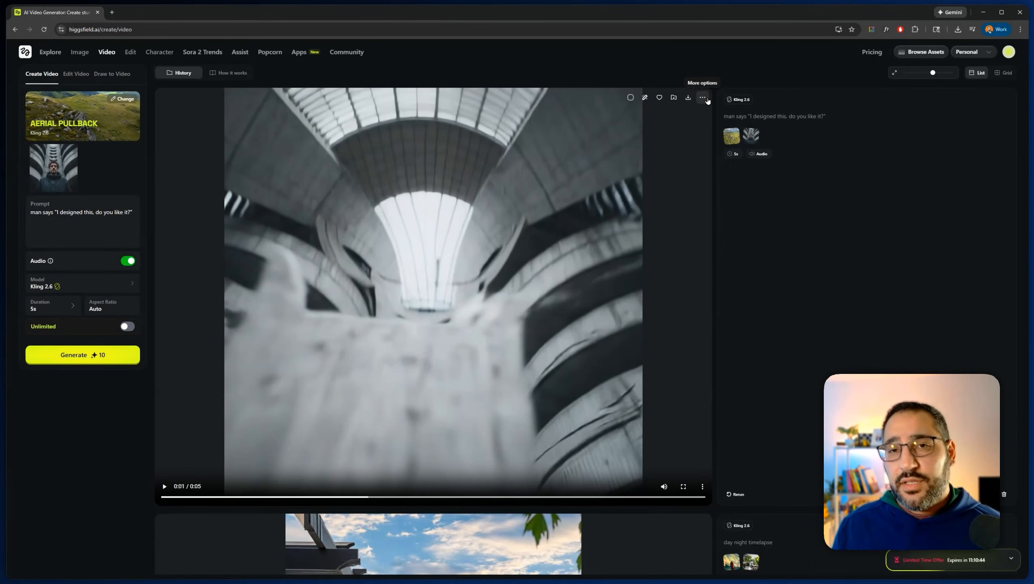
Browse the Create Video history back to the living-room clip of the woman.
{"action": "left_click", "coordinate": [702, 97]}
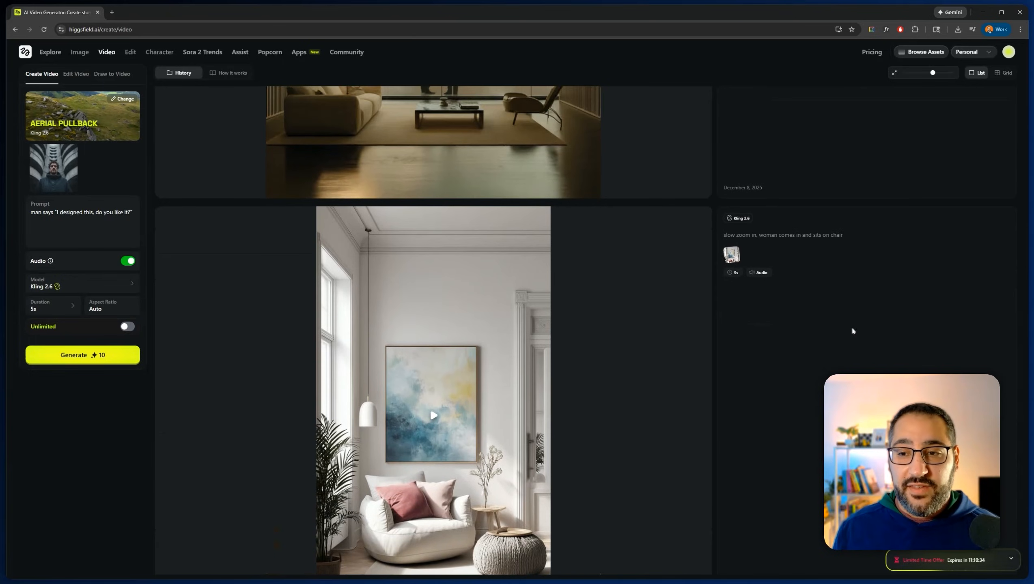
Play the living-room clip of the woman sitting, then scroll on to its rerun.
{"action": "scroll", "scroll_direction": "down", "scroll_amount": 3}
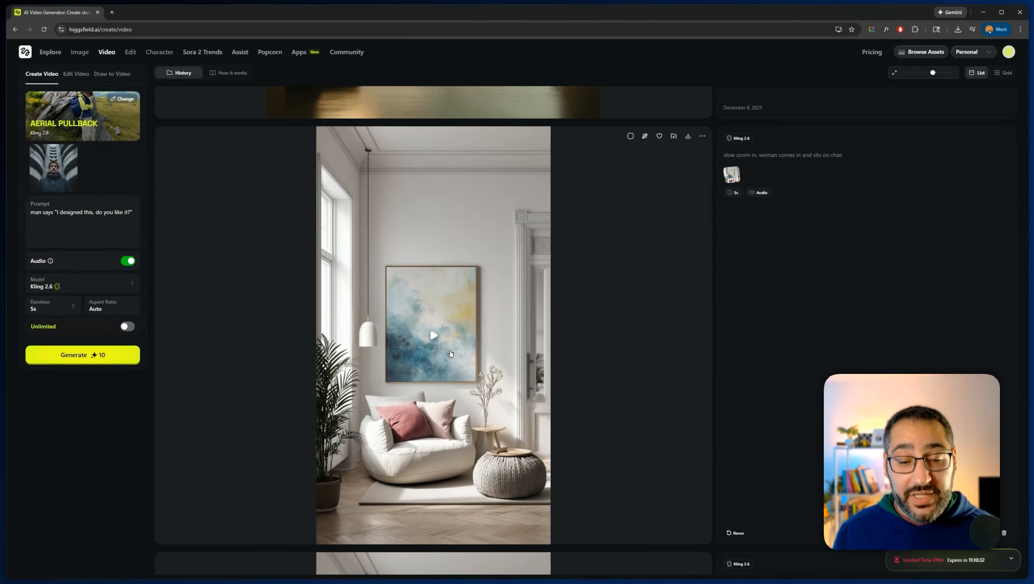
{"action": "left_click", "coordinate": [433, 336]}
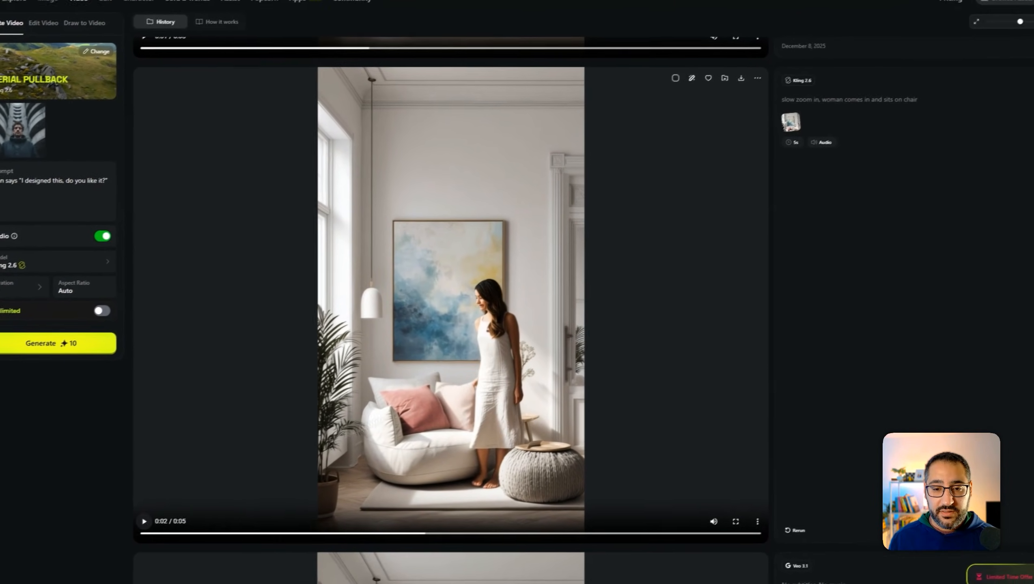
{"action": "scroll", "scroll_direction": "down", "scroll_amount": 3}
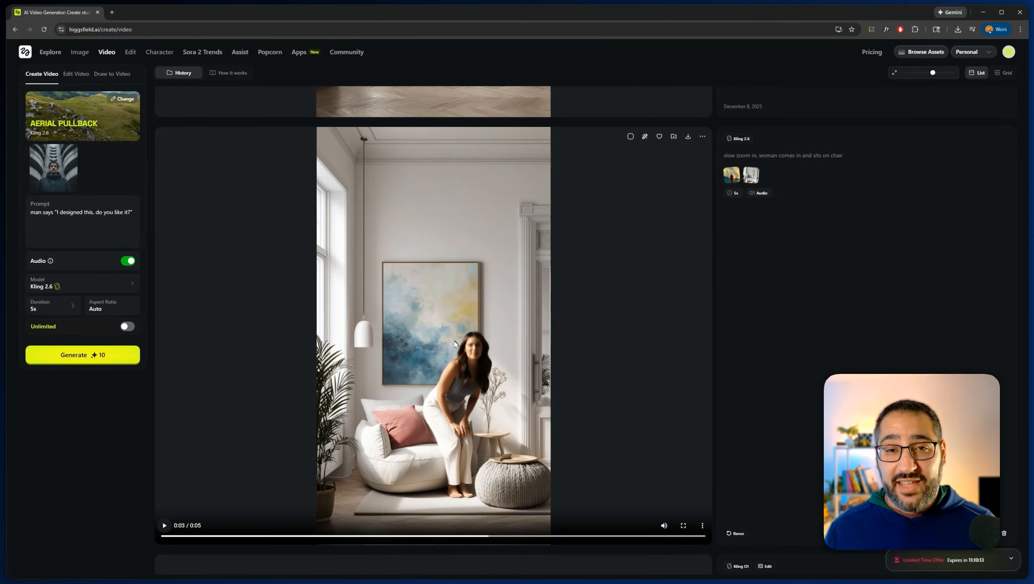
{"action": "scroll", "scroll_direction": "down", "scroll_amount": 3}
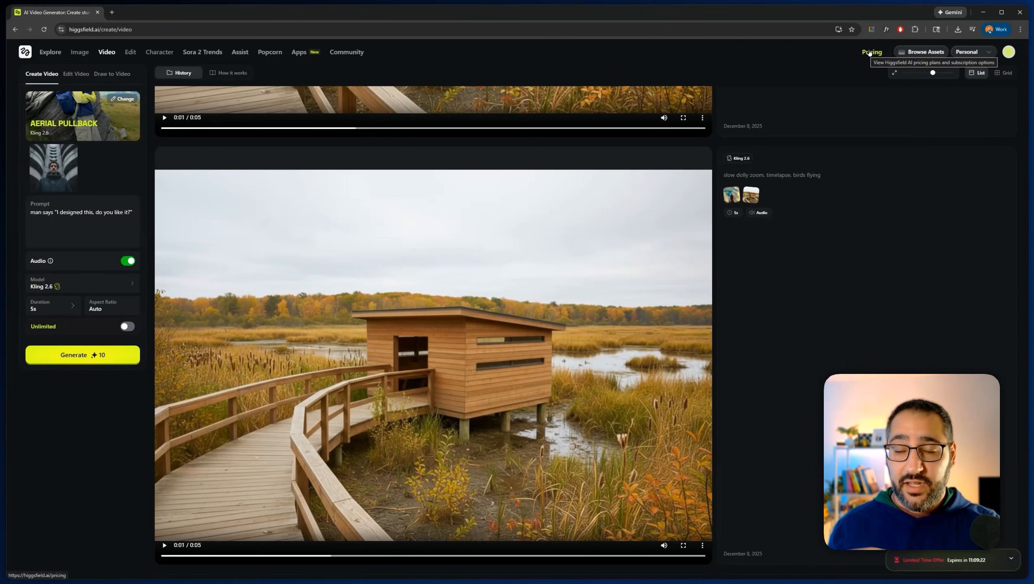
Show the pricing plans, compare monthly and annual billing, then list the video tools and models.
{"action": "left_click", "coordinate": [871, 51]}
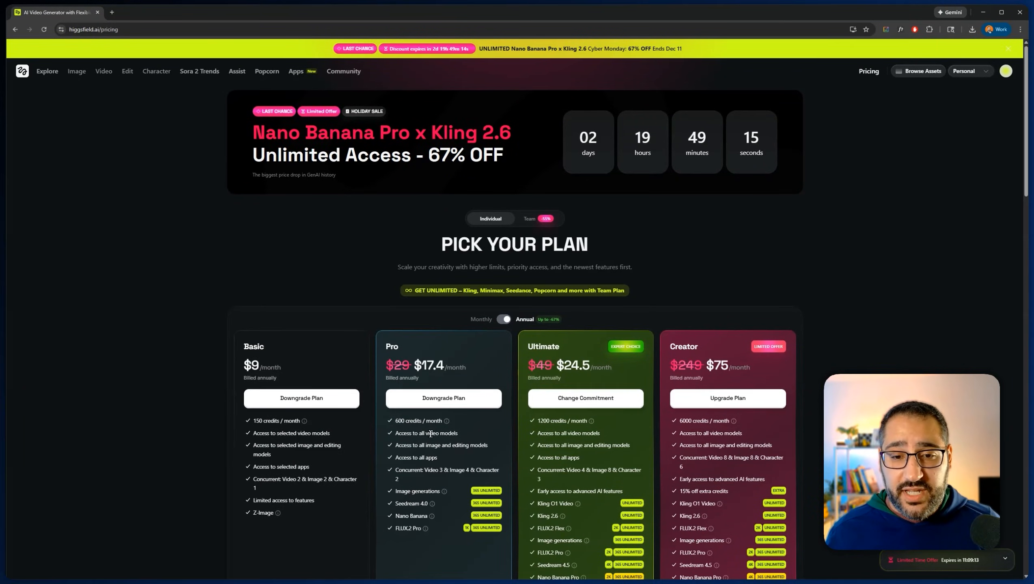
{"action": "mouse_move", "coordinate": [501, 322]}
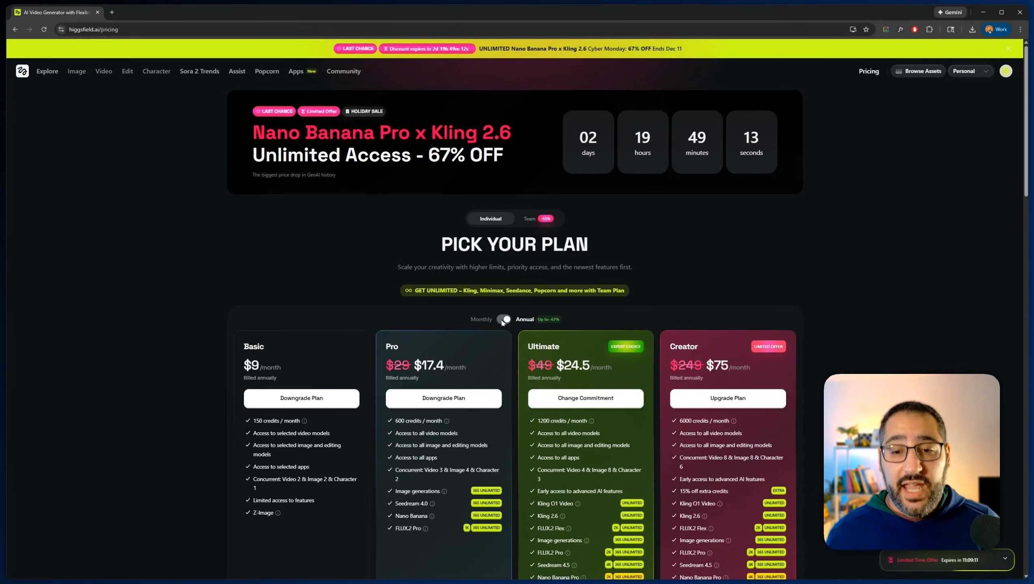
{"action": "left_click", "coordinate": [504, 320]}
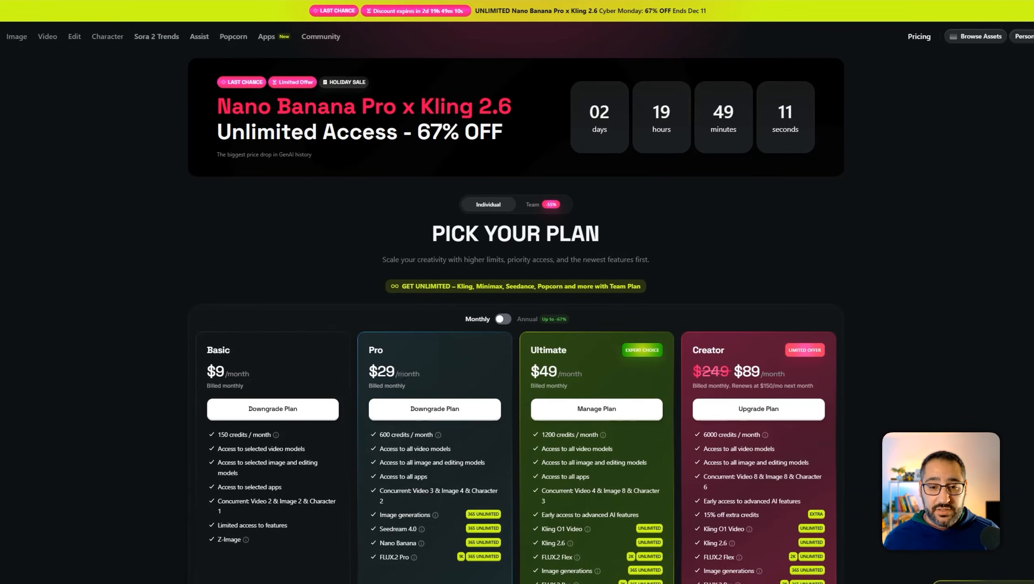
{"action": "left_click", "coordinate": [503, 318]}
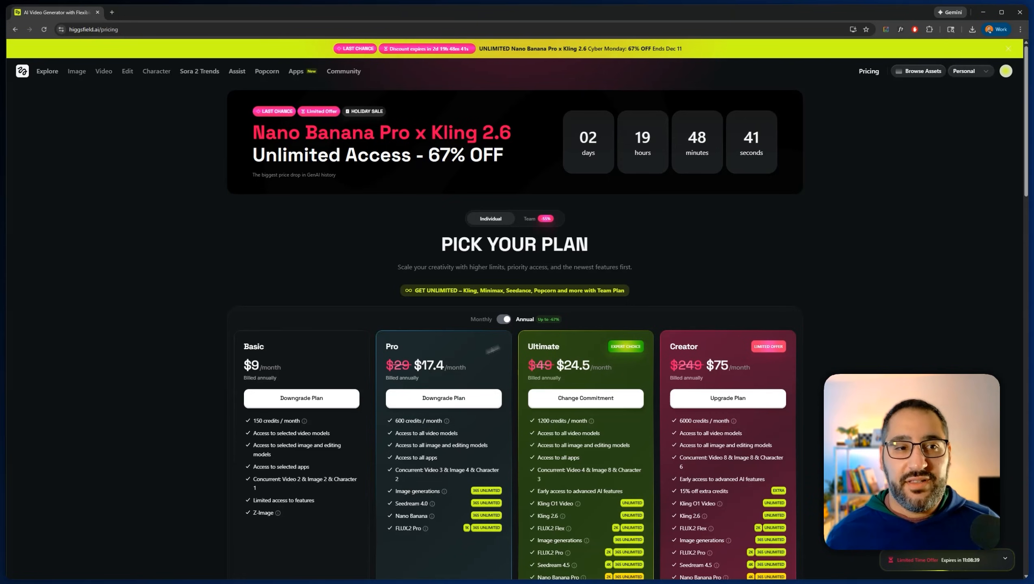
{"action": "left_click", "coordinate": [103, 71]}
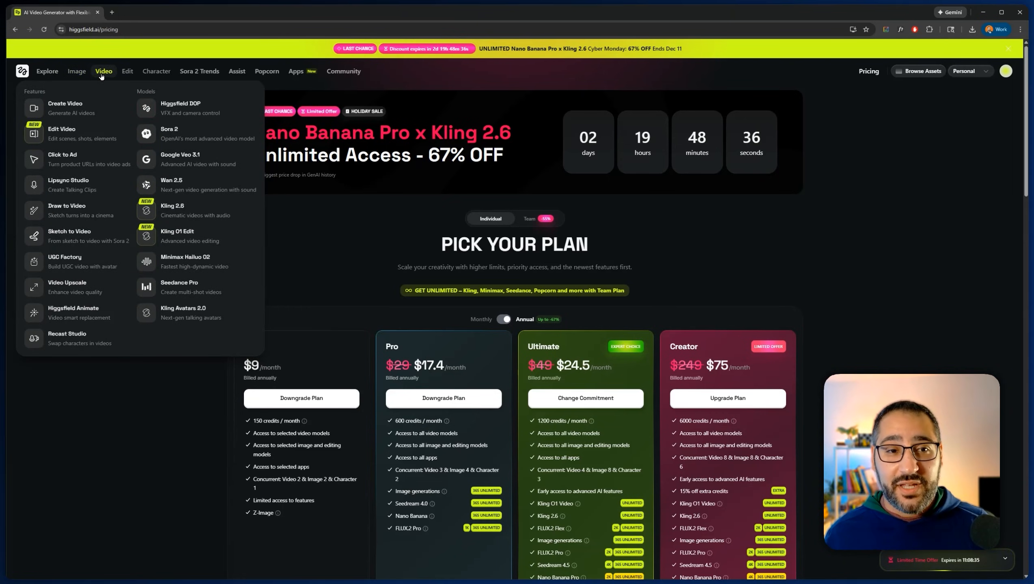
{"action": "mouse_move", "coordinate": [267, 71]}
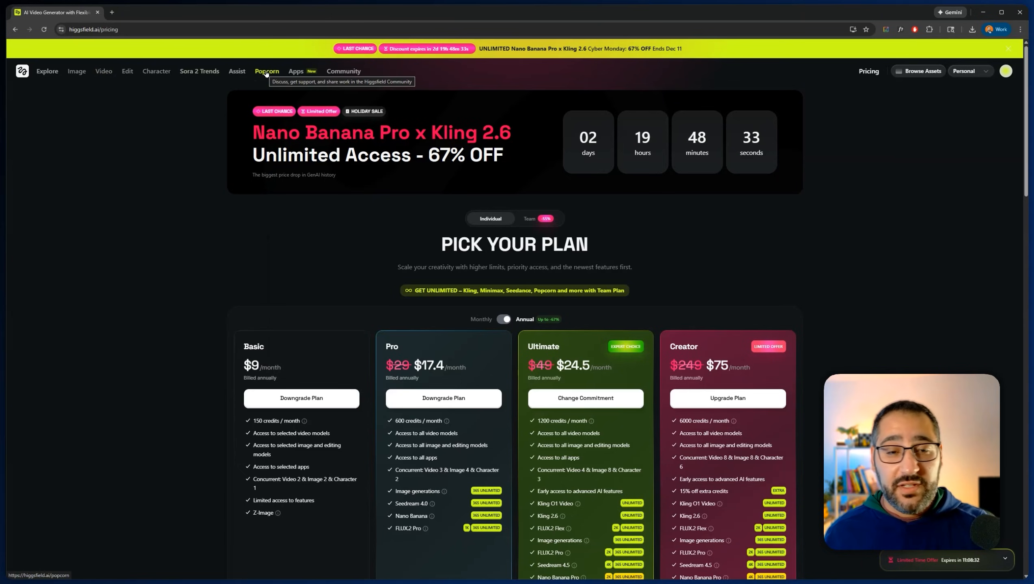